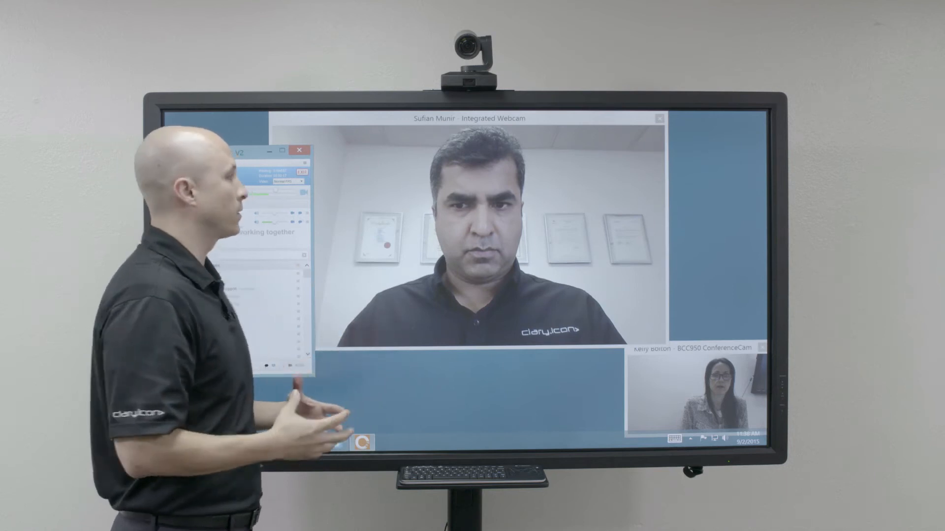
Start a file share and browse the File Upload dialog to This PC > Documents.
click(299, 150)
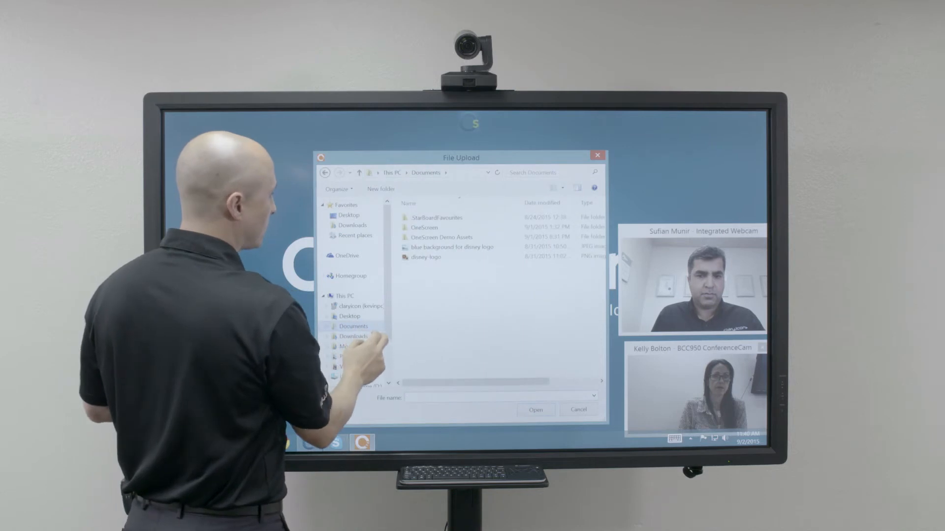
click(451, 247)
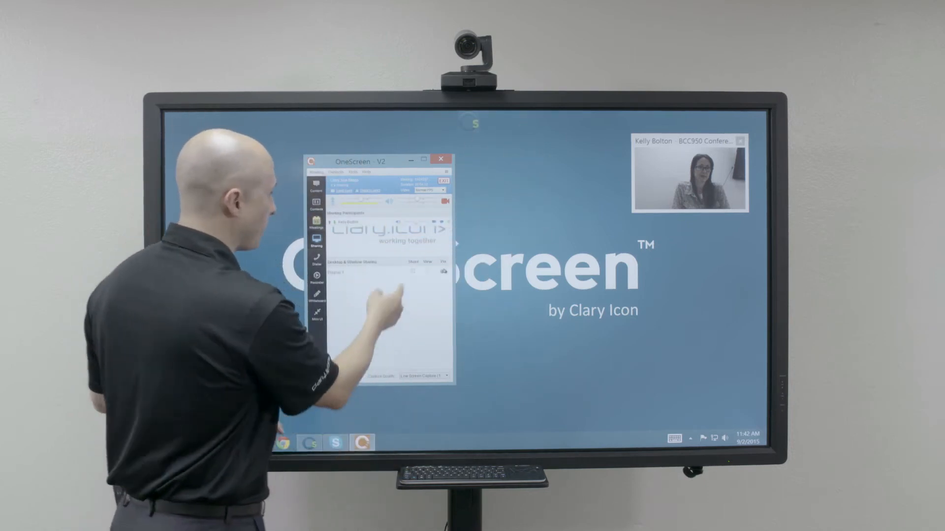
Show Desktop & Window Shares from the Sharing section of the sidebar.
click(412, 272)
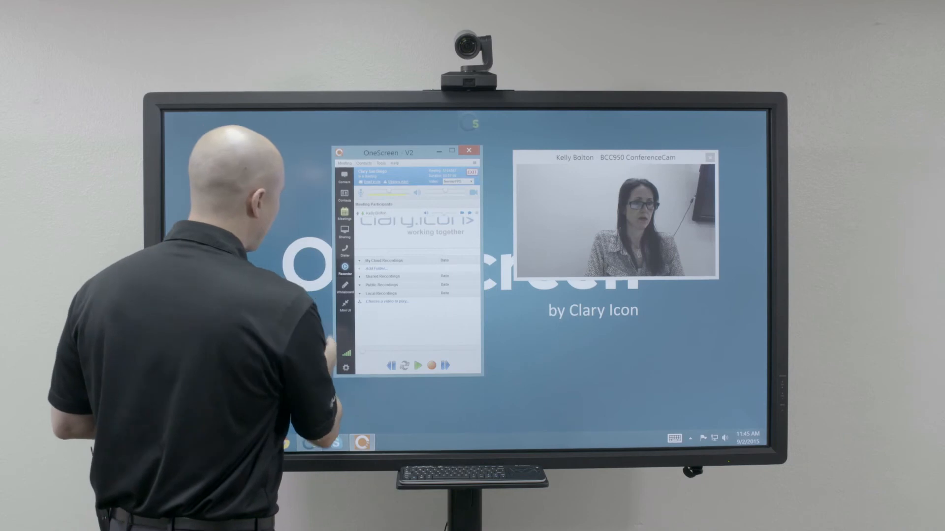
Collapse the OneScreen window into a vertical toolbar docked at the left edge.
click(468, 149)
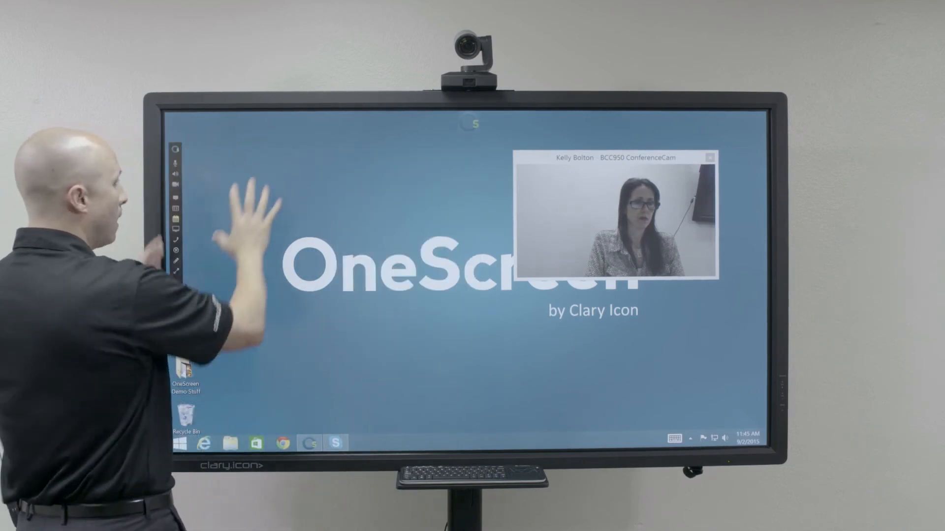
click(362, 444)
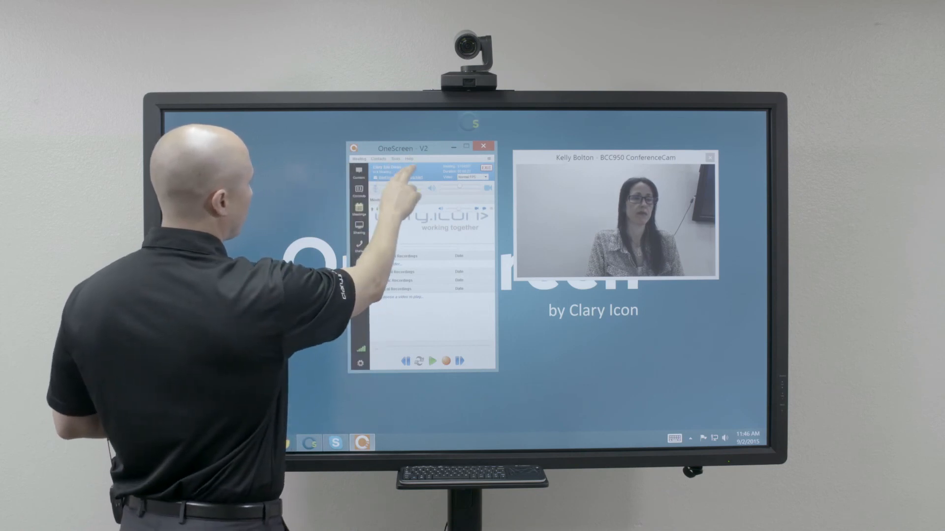
Show the Contacts section with its contact list and Speed Dial group.
click(375, 159)
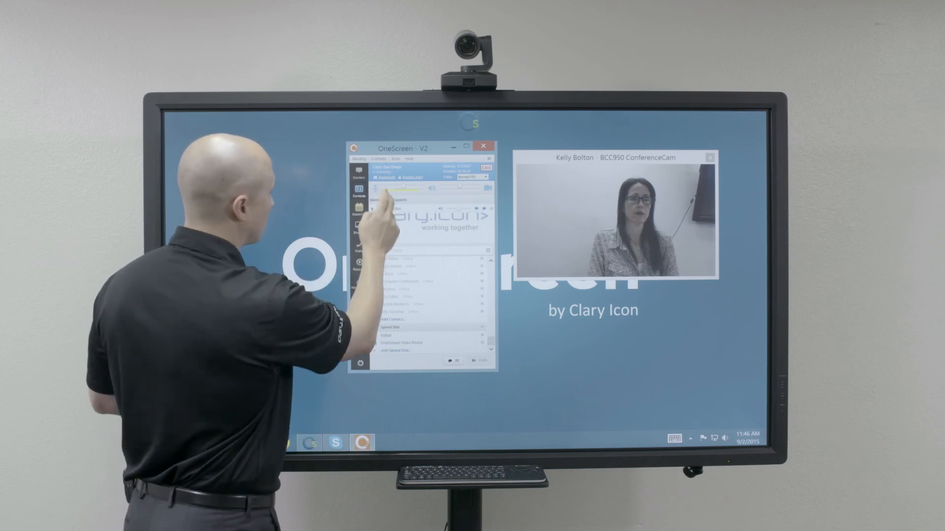
Start adding a speed dial entry, bringing up the empty Add Speed Dial Endpoint form.
click(402, 350)
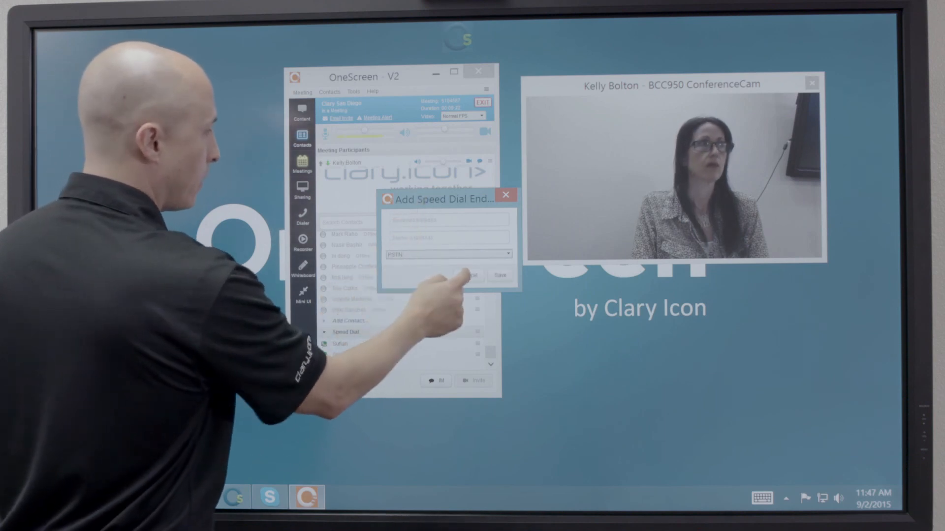
Cancel the Add Speed Dial Endpoint form and select the OneScreen Video Room entry.
click(506, 195)
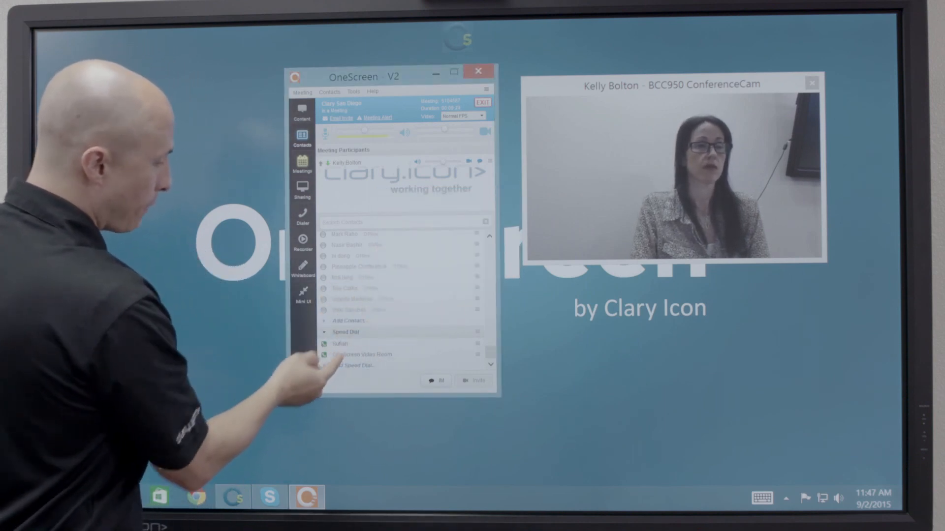
click(364, 354)
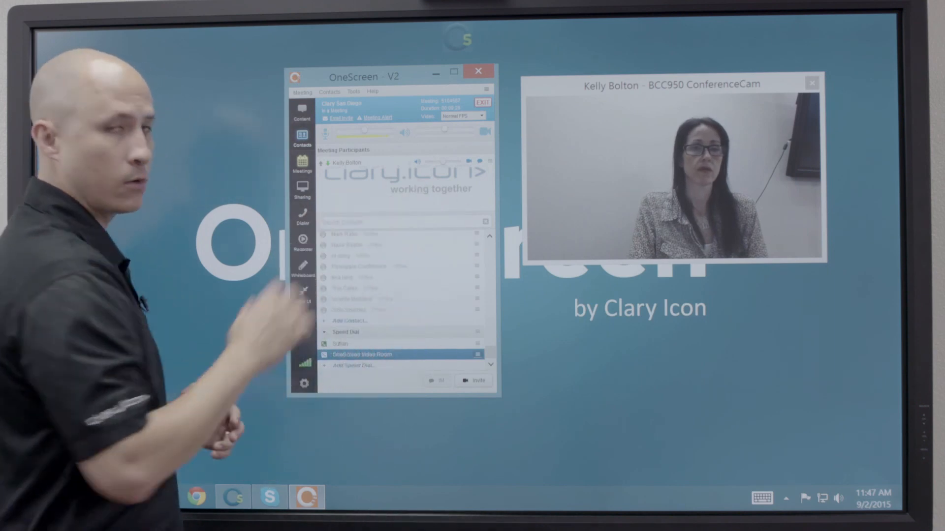